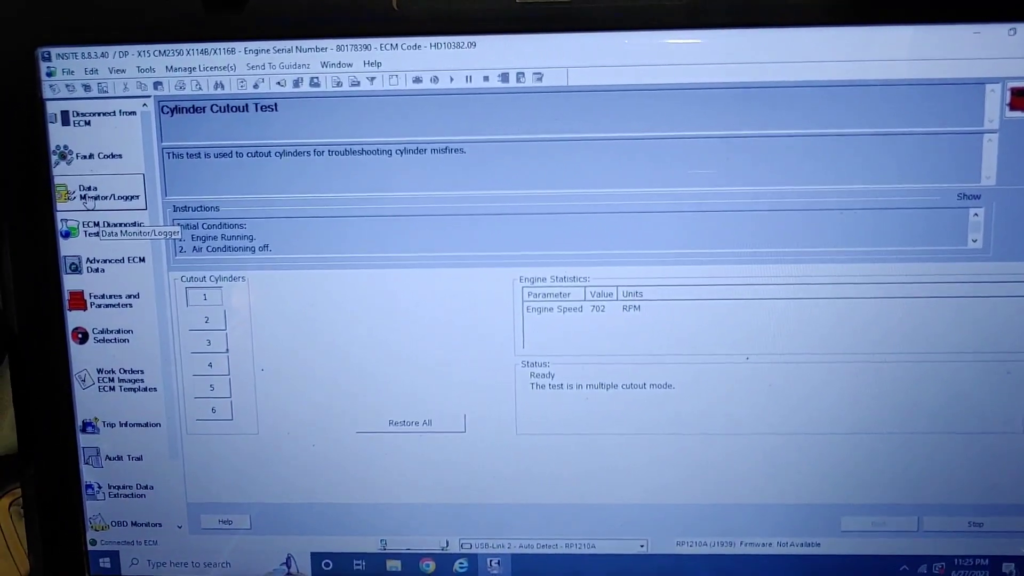
Cut out cylinder 1 in the multiple-cutout Cylinder Cutout Test at idle.
left_click(98, 192)
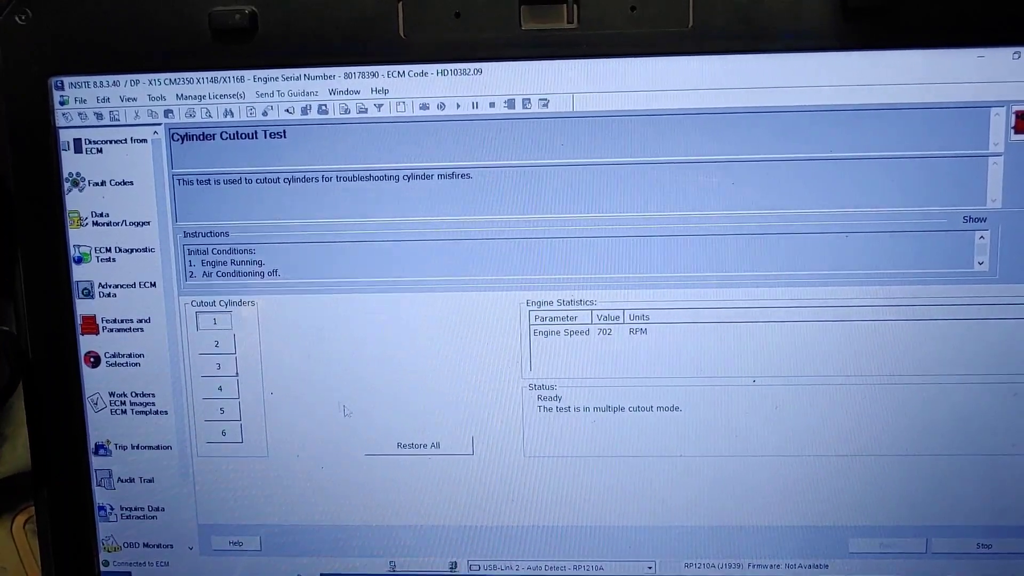
left_click(215, 320)
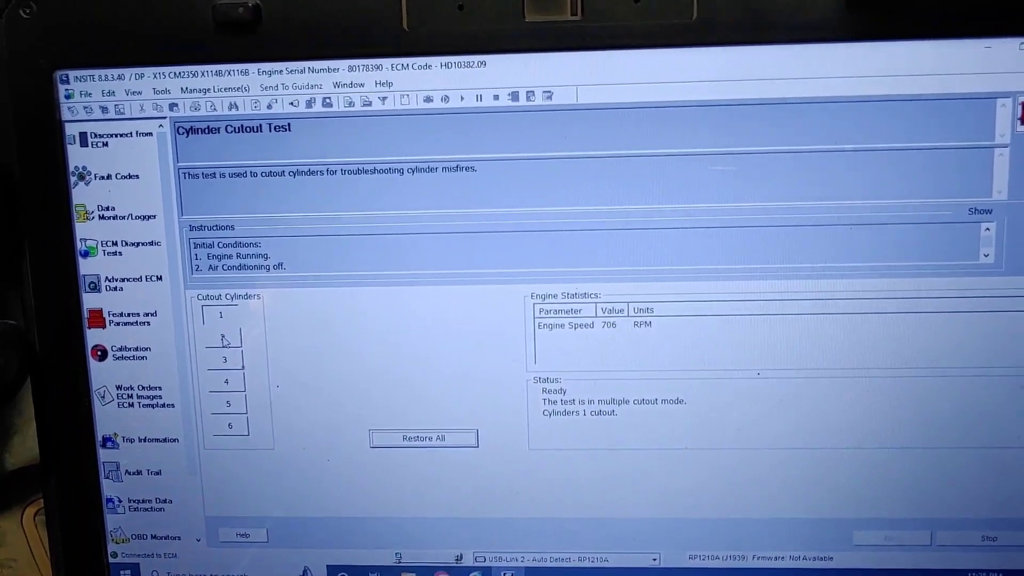
Restore cylinder 1 and show Data Monitor/Logger's All Parameters, including crankcase pressure.
left_click(423, 437)
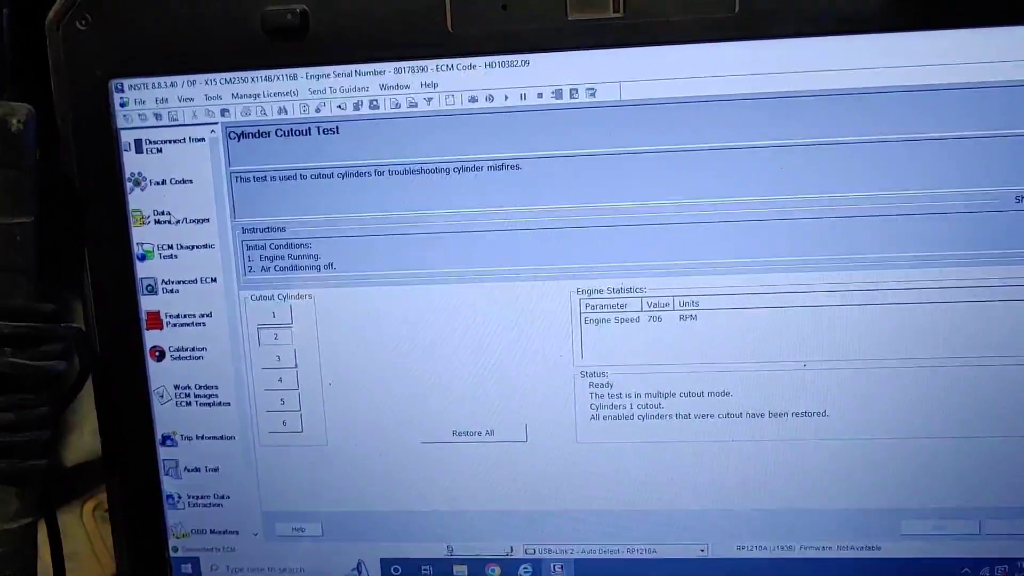
left_click(176, 236)
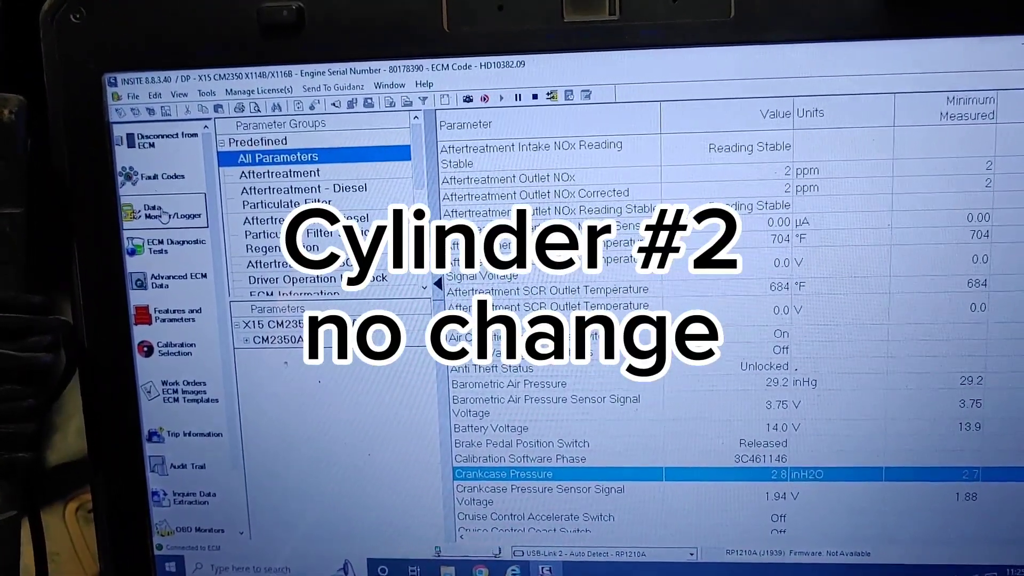
Return to the Cylinder Cutout Test via ECM Diagnostic Tests and cut out cylinder 3.
left_click(173, 244)
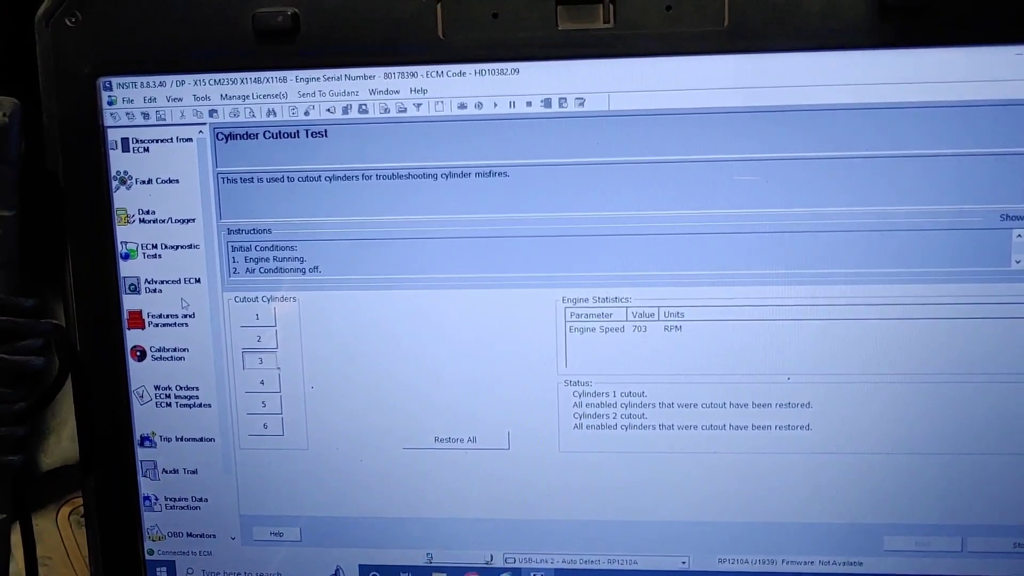
left_click(249, 363)
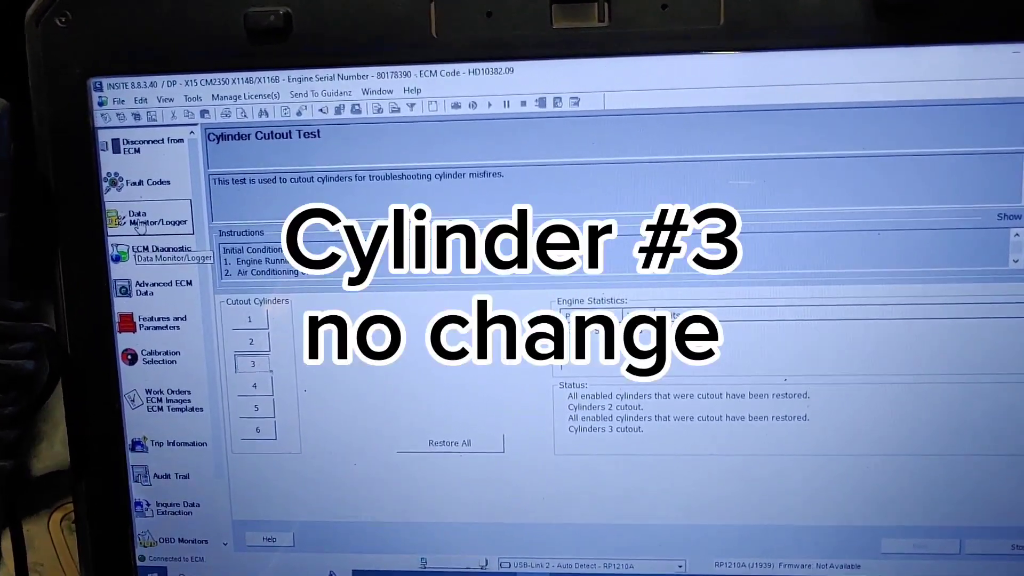